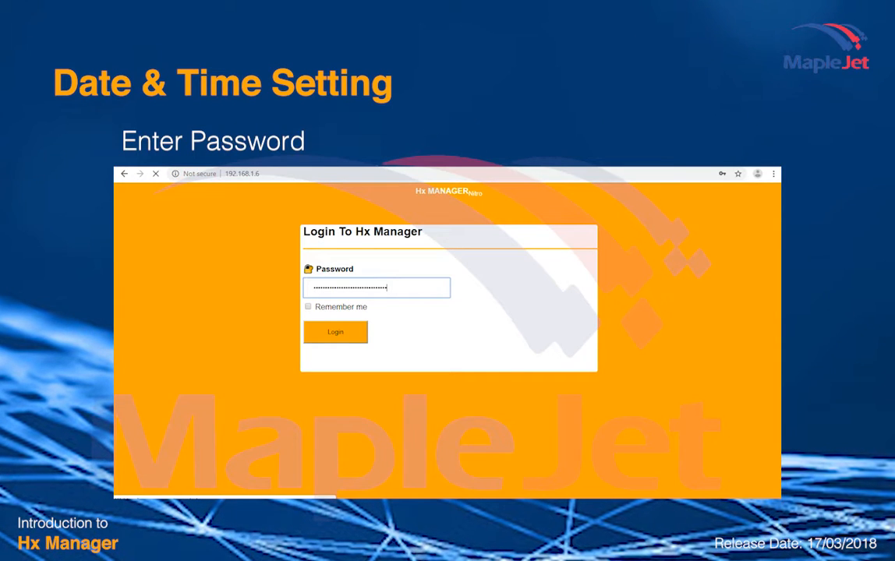
Log in to the printer with the entered password
{"action": "left_click", "coordinate": [335, 332]}
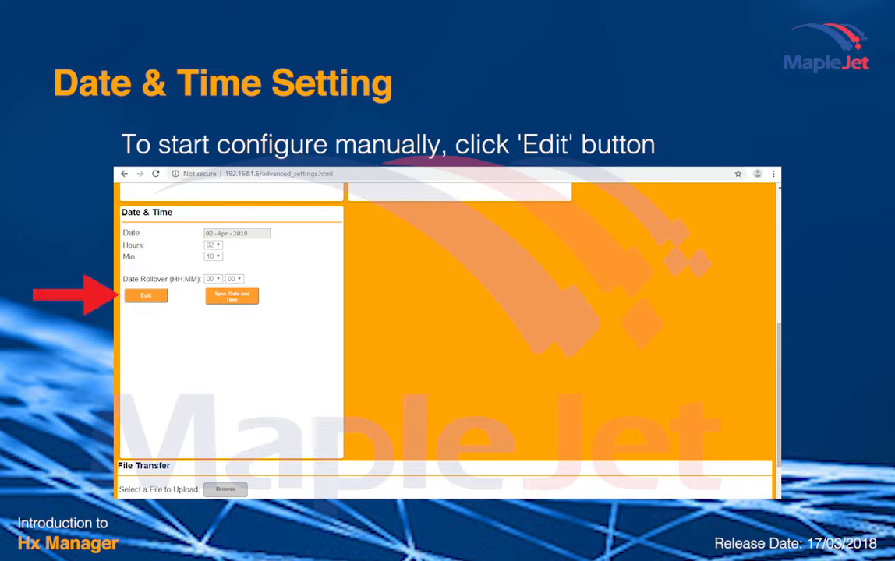
Unlock the Date & Time panel for manual editing of the date
{"action": "left_click", "coordinate": [146, 296]}
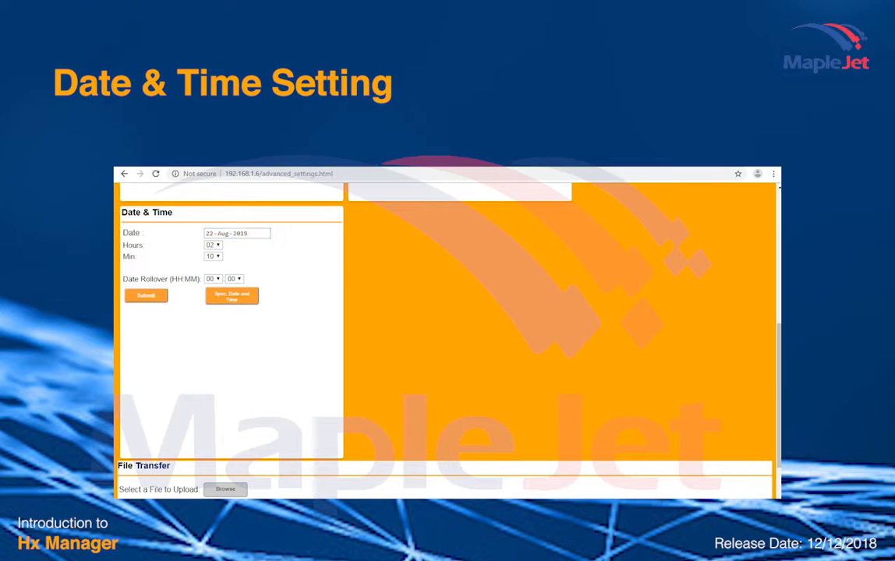
Keep minutes at 10, submit the edited date and time, then open the Monitoring Page
{"action": "left_click", "coordinate": [213, 257]}
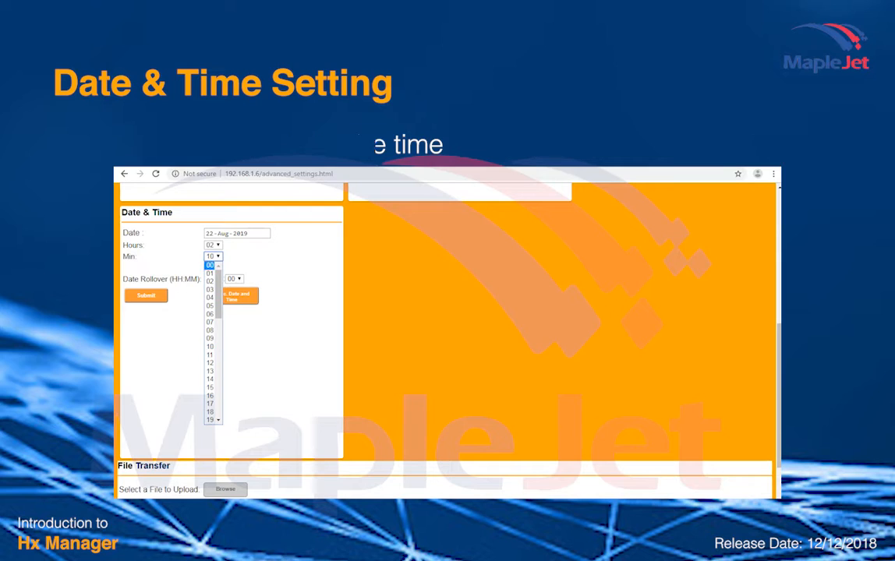
{"action": "left_click", "coordinate": [211, 266]}
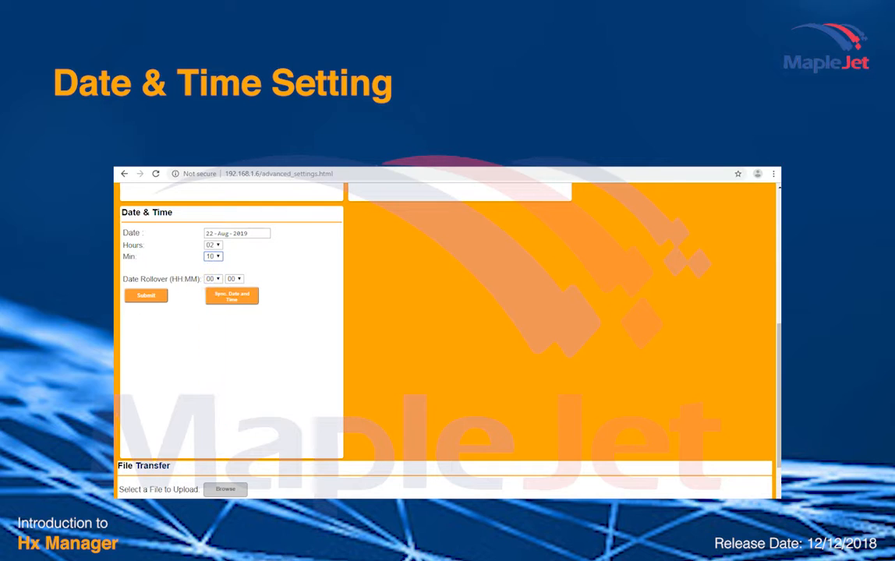
{"action": "left_click", "coordinate": [146, 295]}
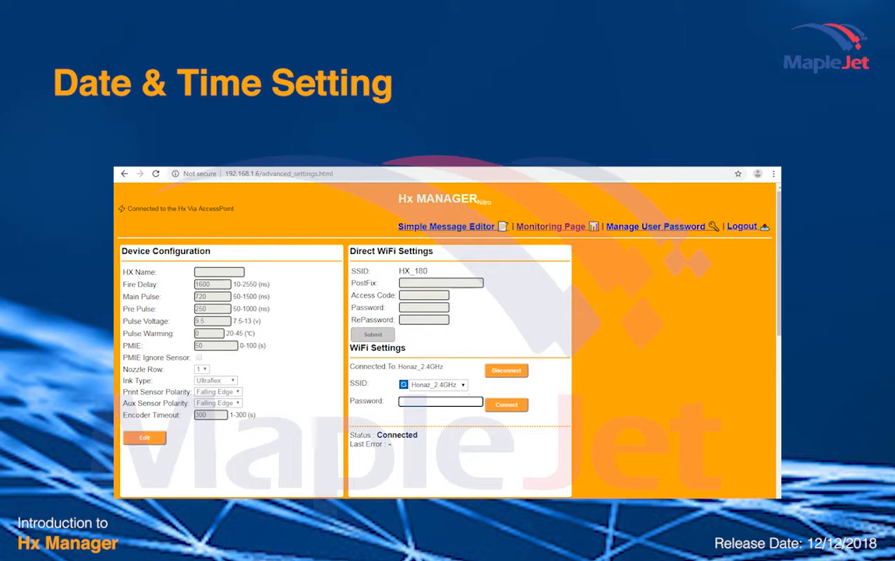
{"action": "left_click", "coordinate": [549, 226]}
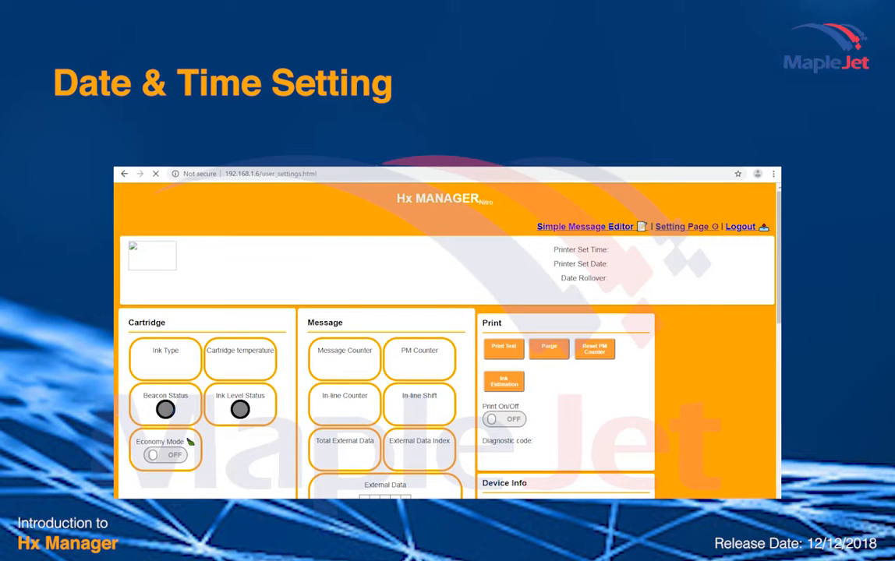